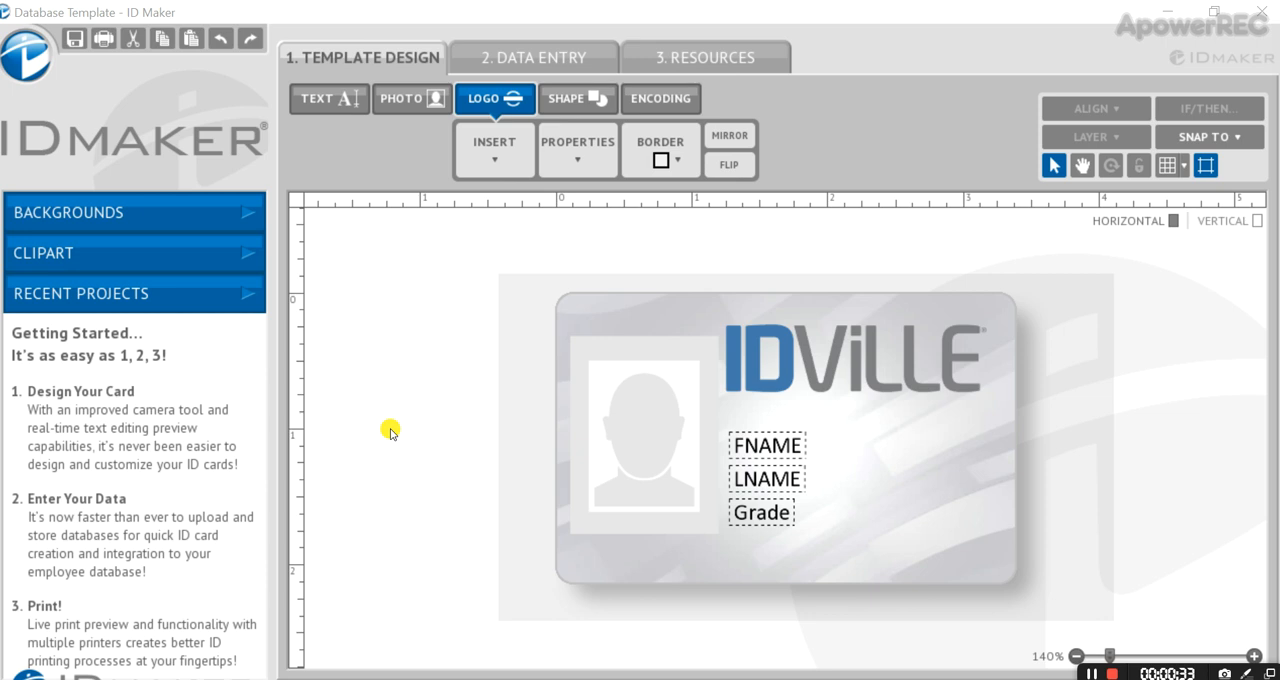
- Start Database > Import Database from the main menu, reaching the database source type choice
click(28, 52)
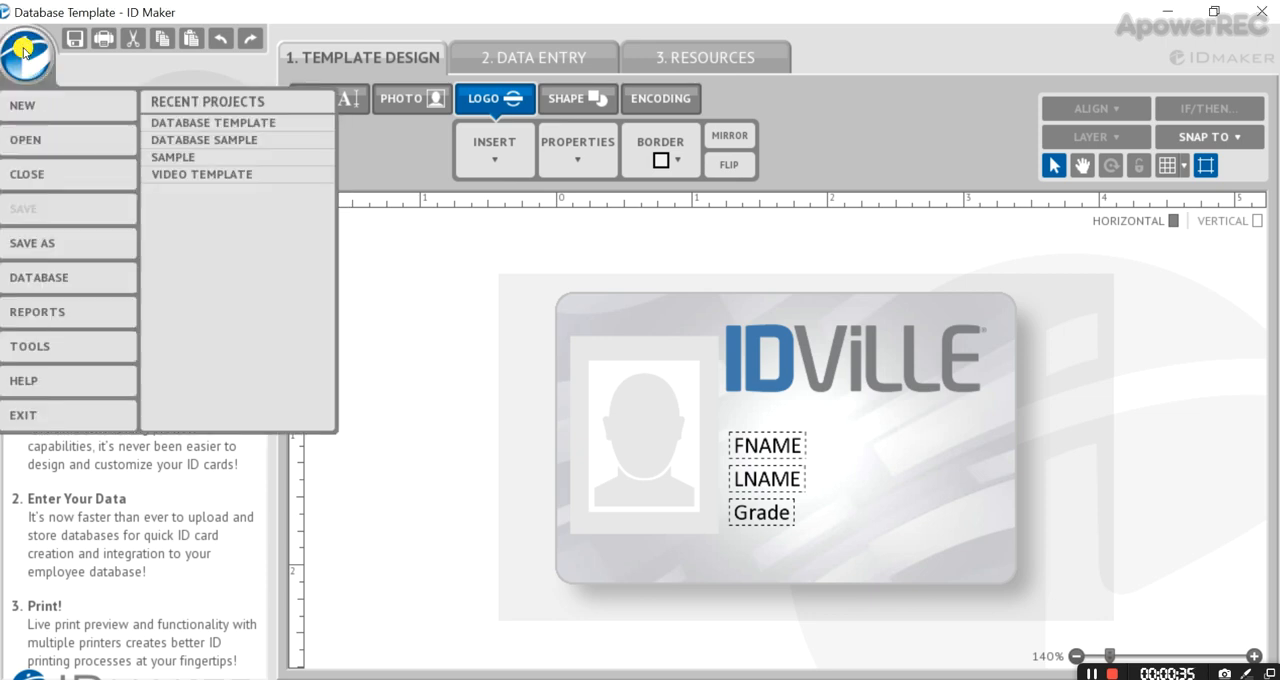
click(38, 276)
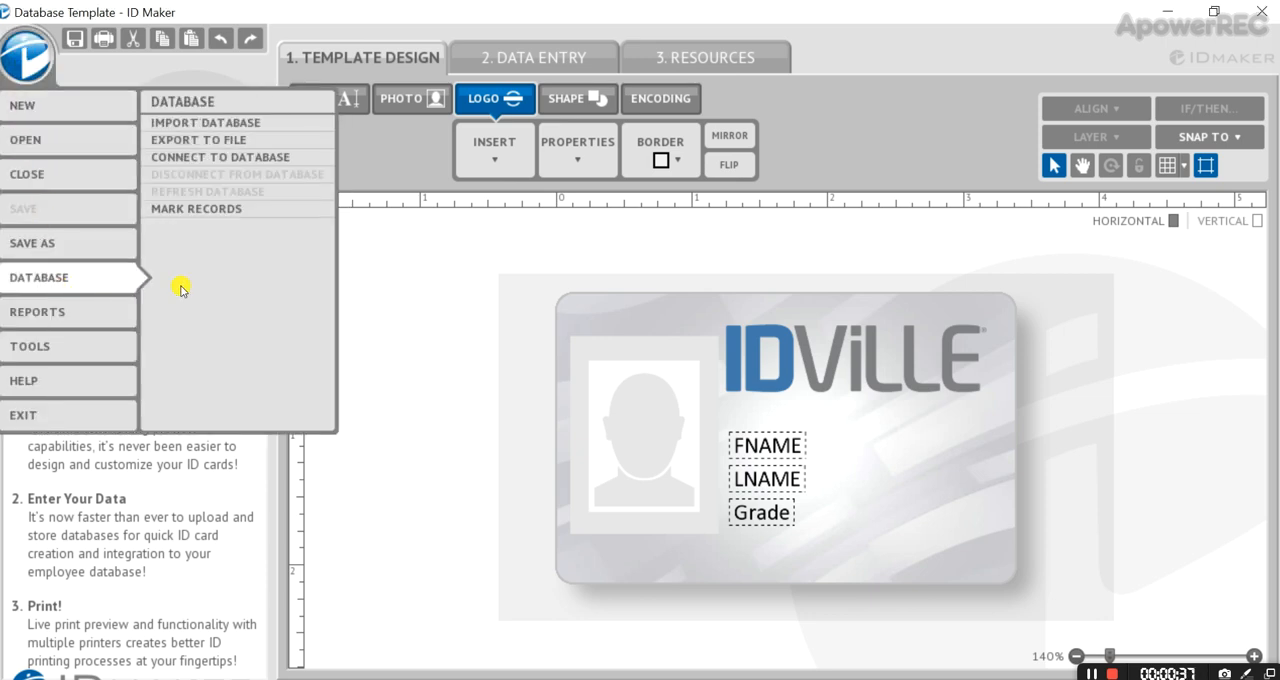
click(204, 122)
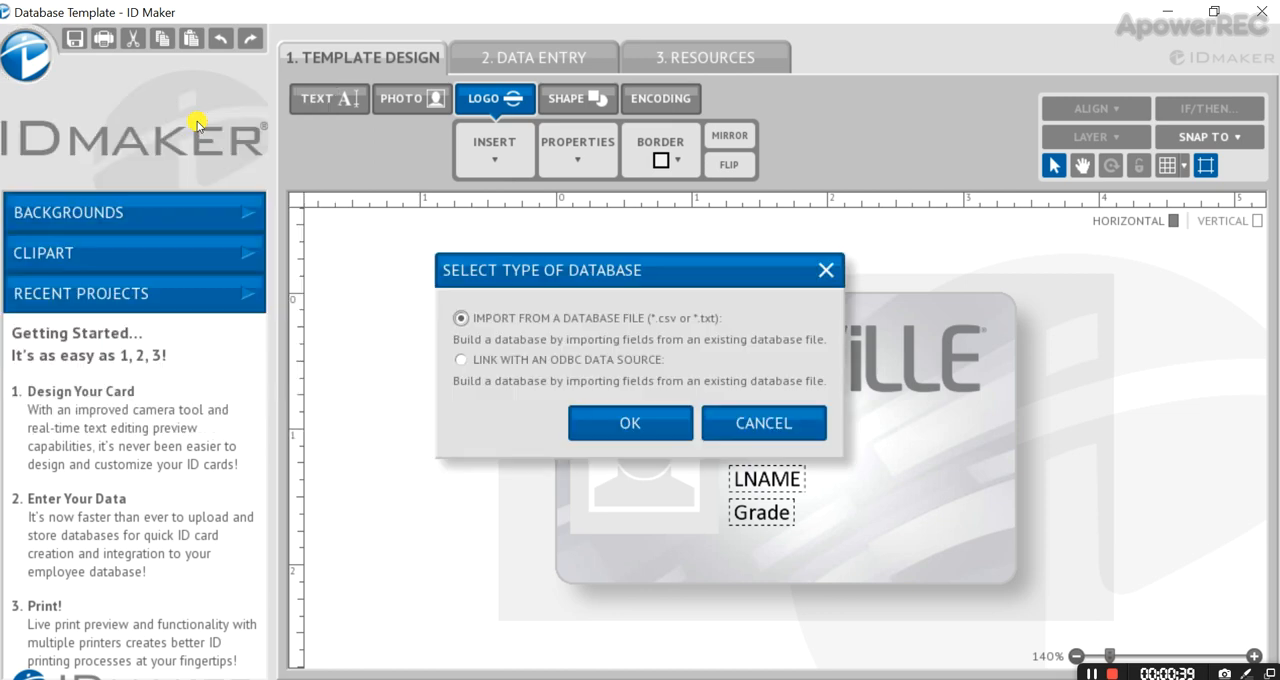
mouse_move(632, 332)
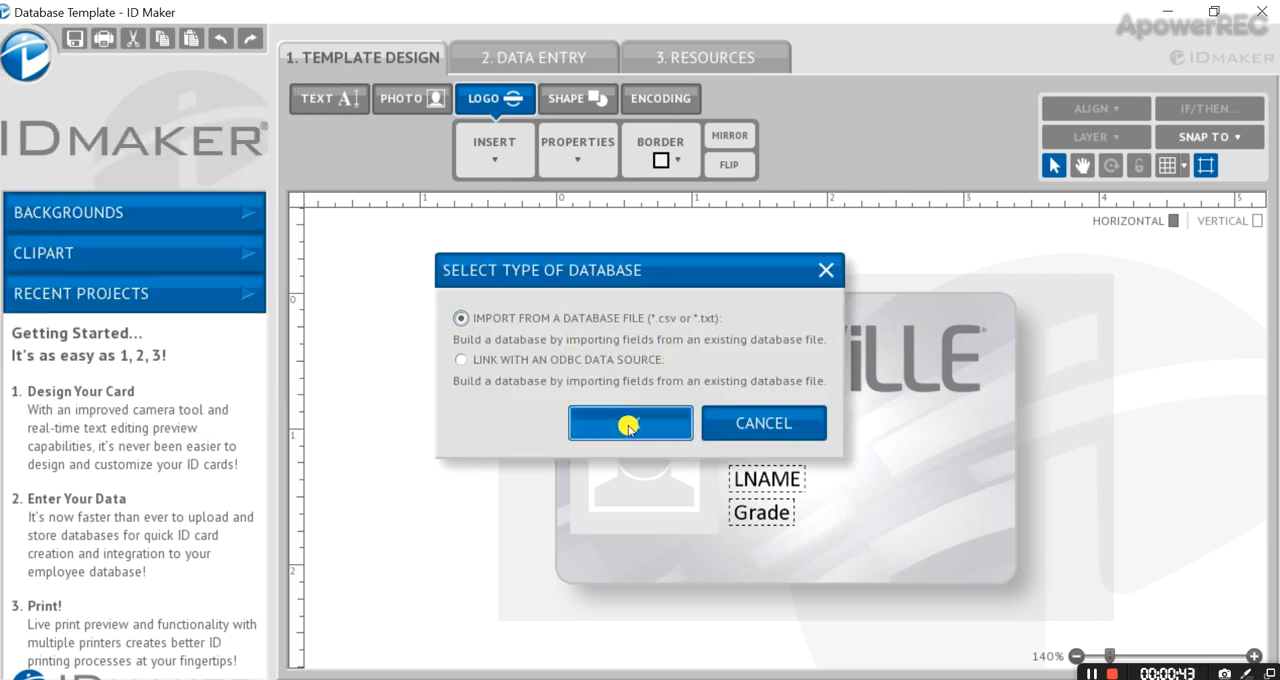
- Import from a database file, matching Fname to FNAME and Lname to LNAME, and confirm
click(630, 424)
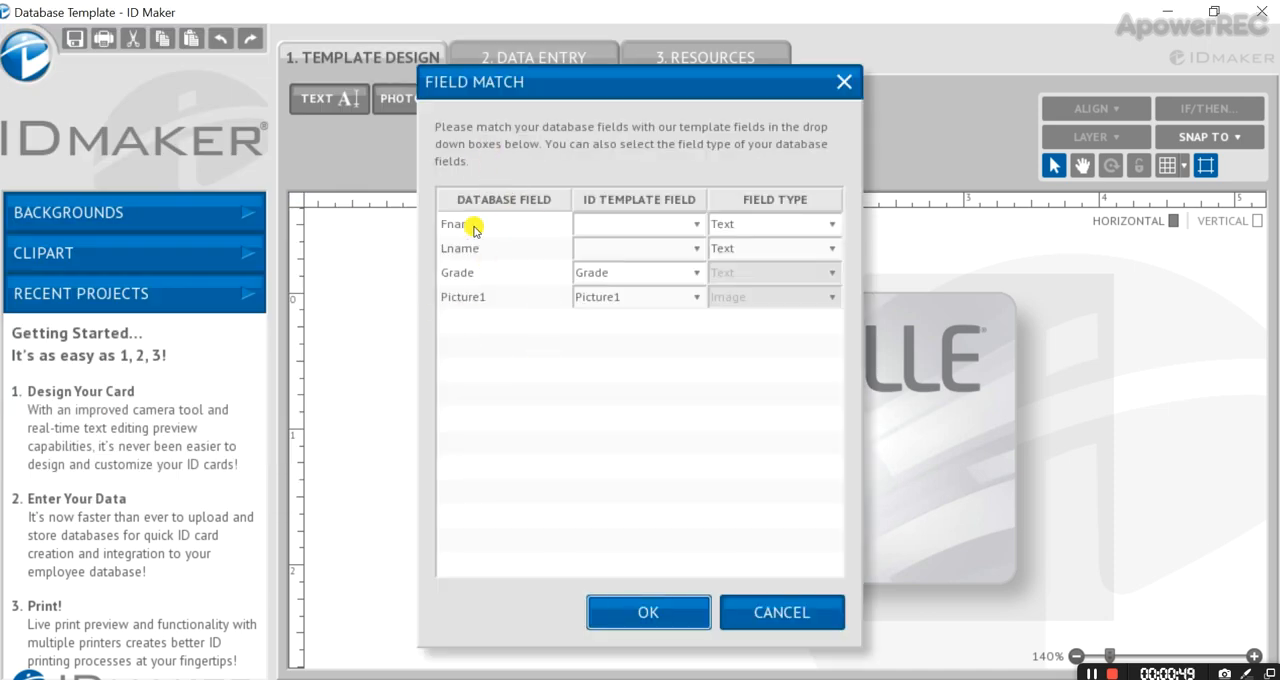
mouse_move(648, 332)
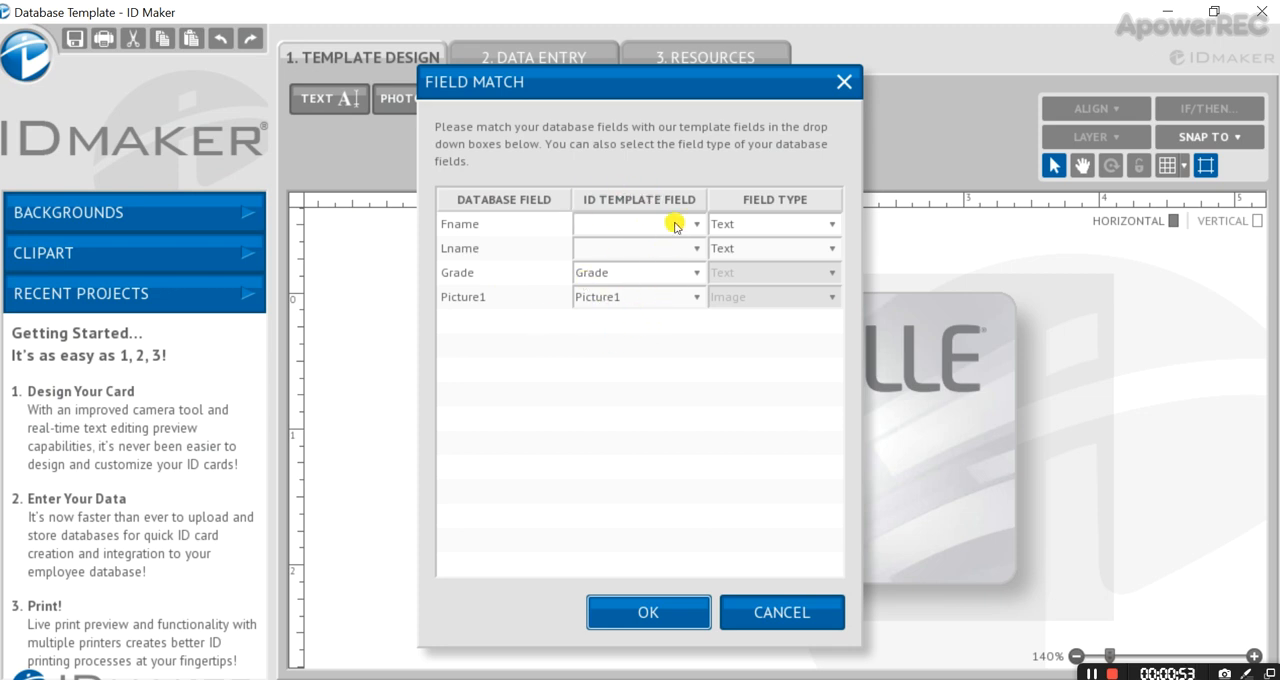
click(638, 224)
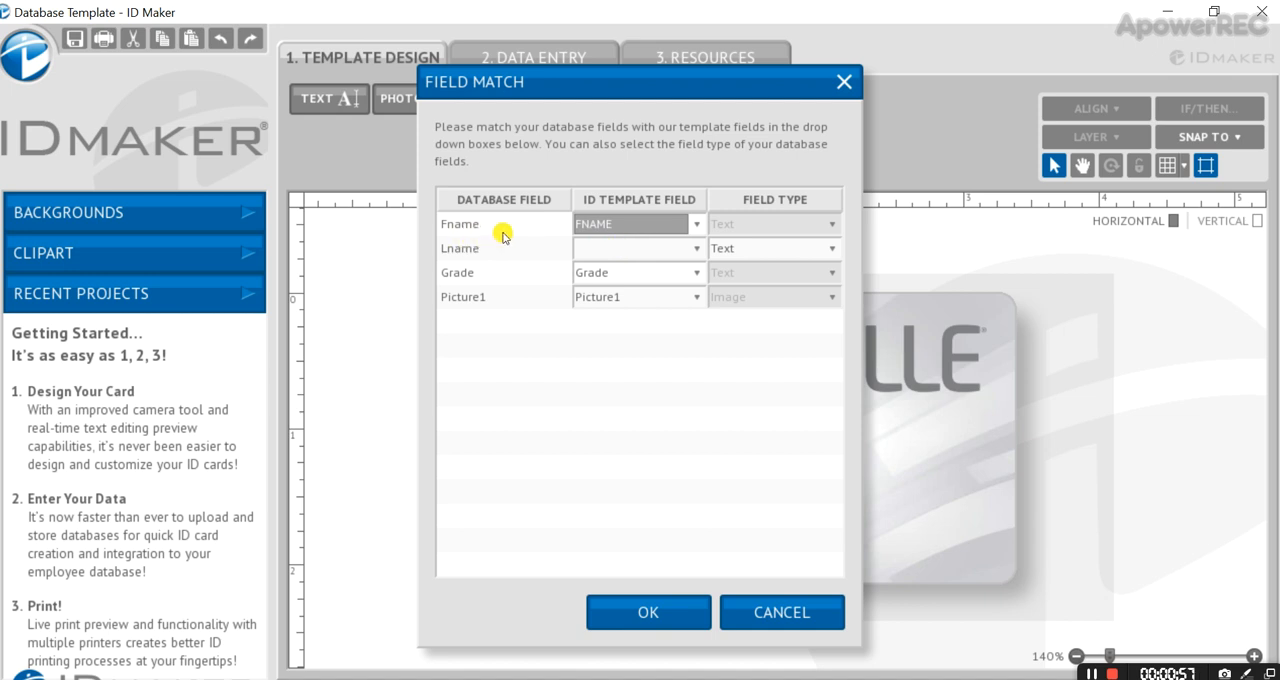
mouse_move(492, 278)
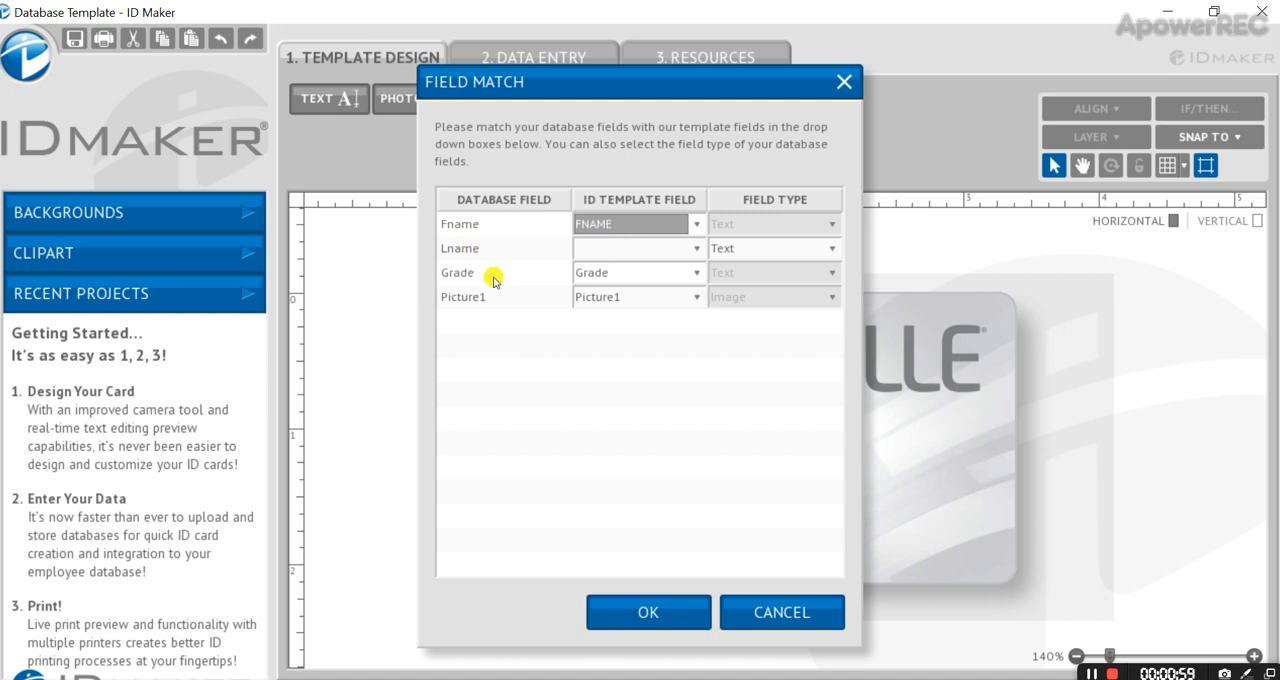
mouse_move(604, 80)
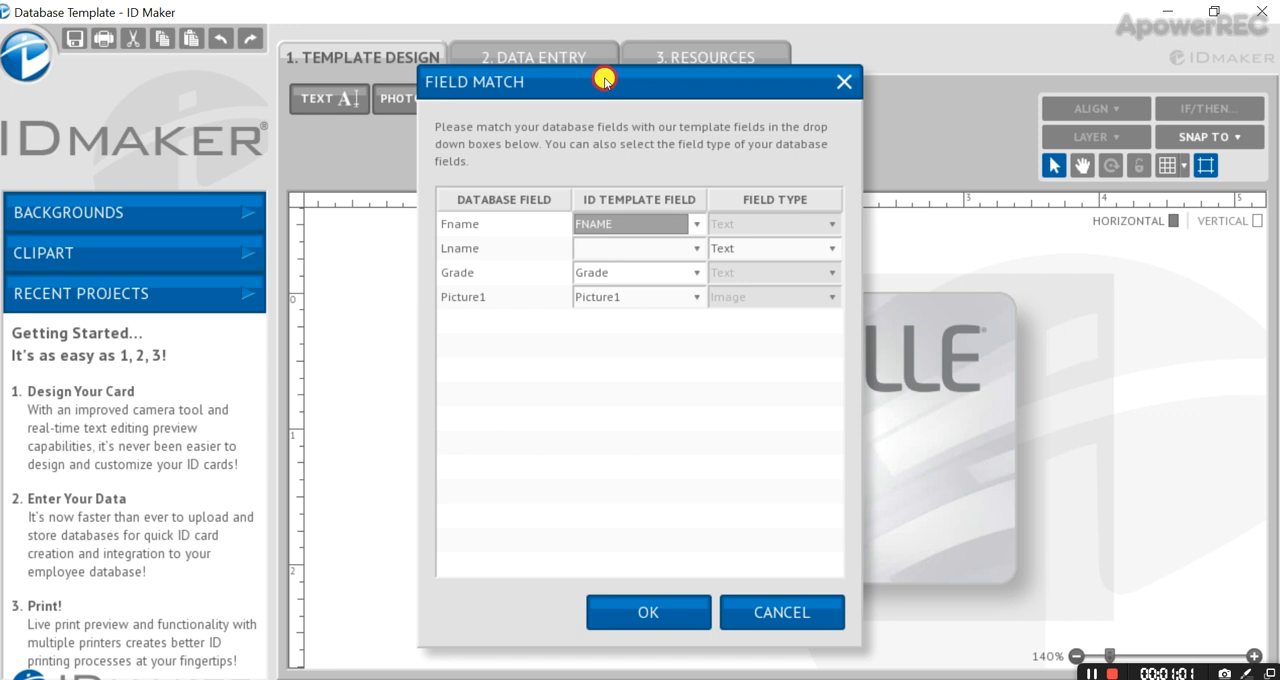
drag(604, 82, 330, 94)
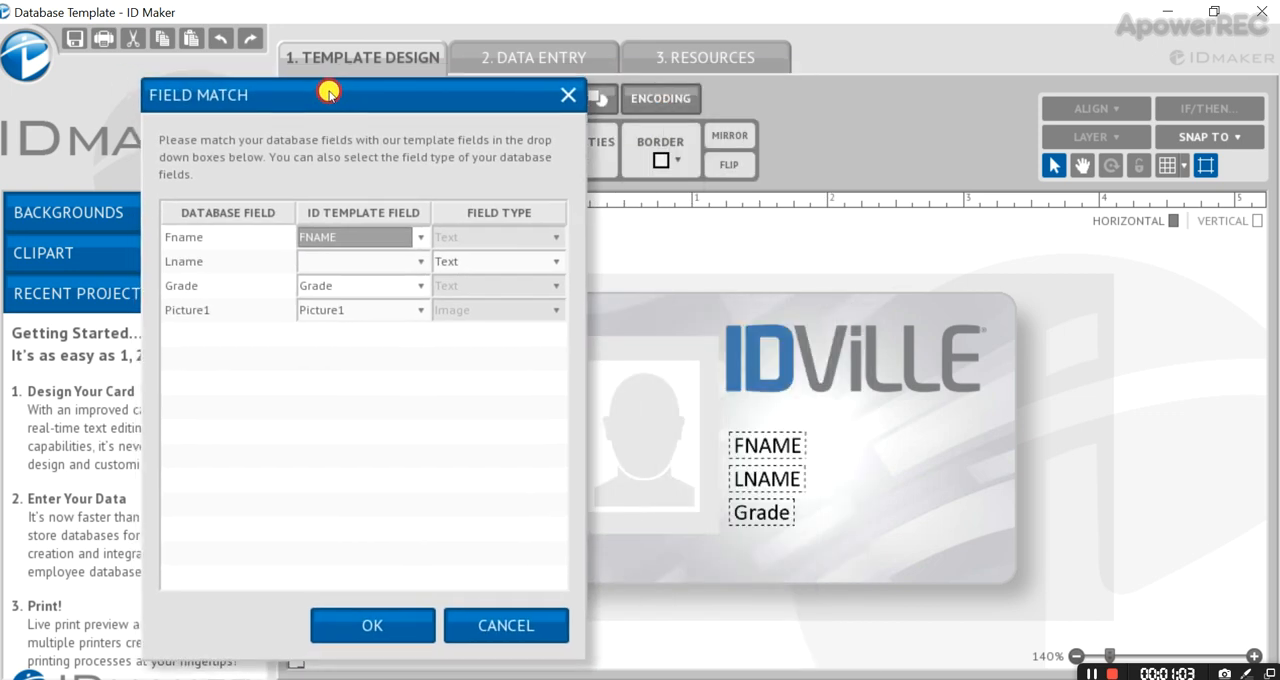
mouse_move(764, 498)
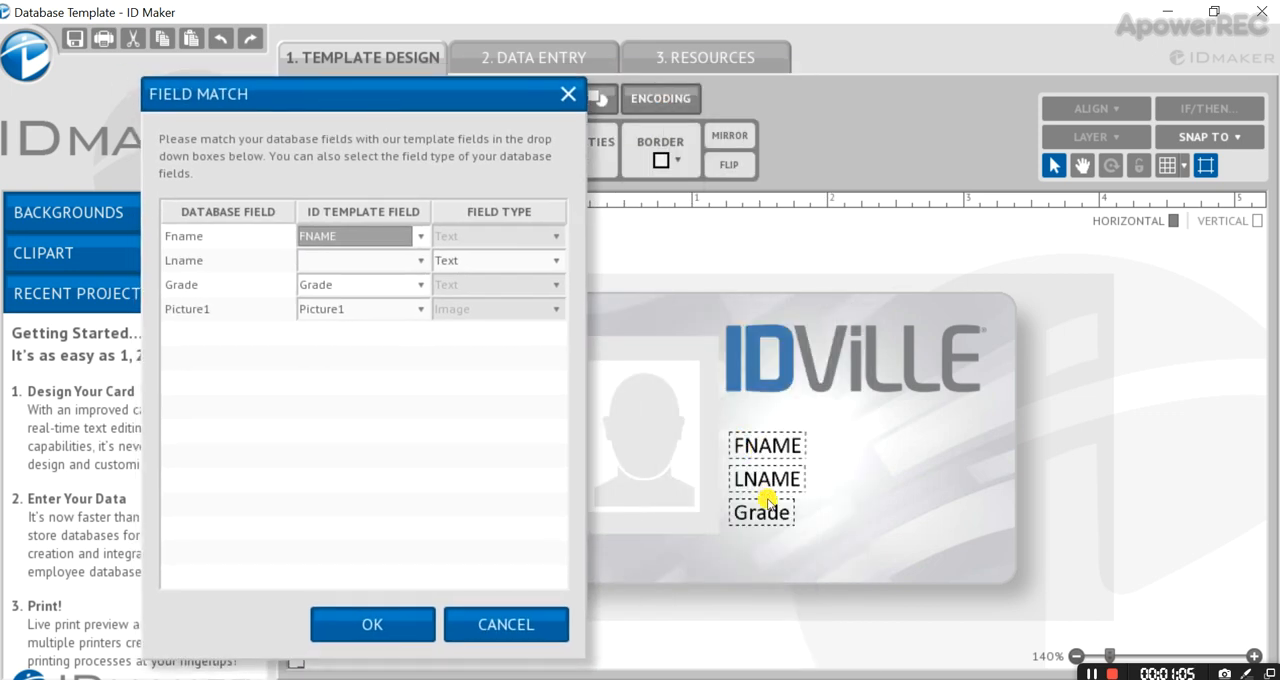
mouse_move(722, 480)
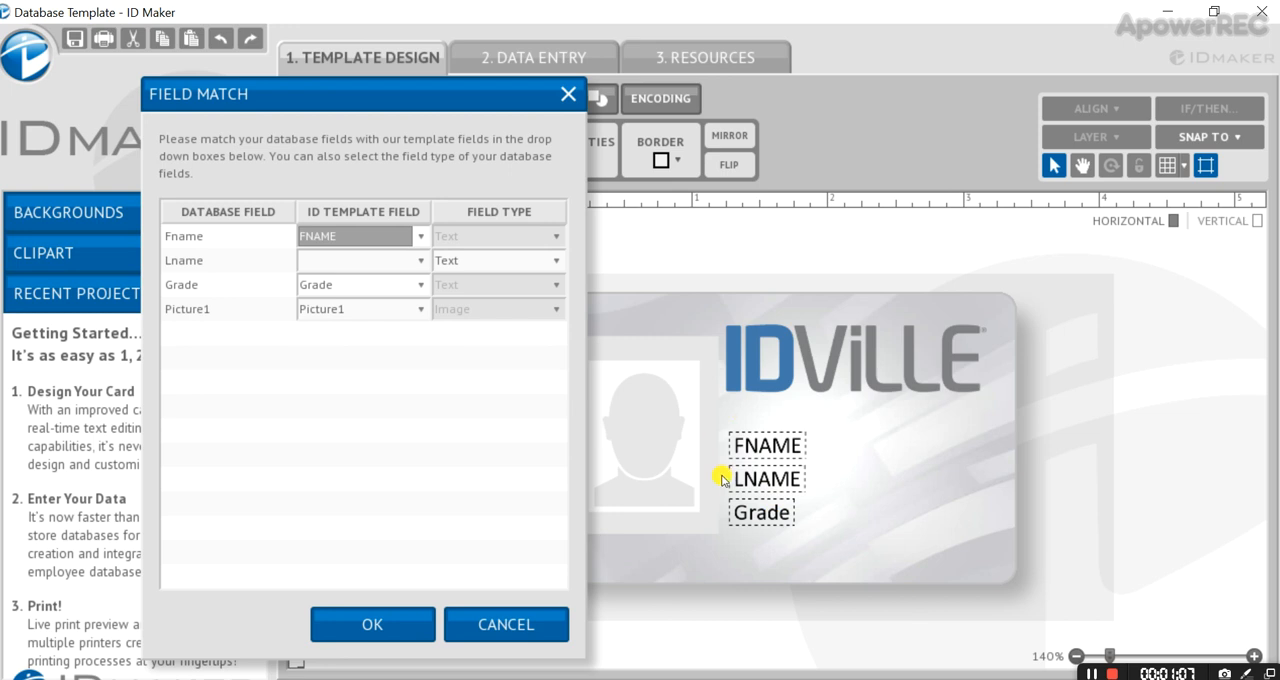
mouse_move(428, 140)
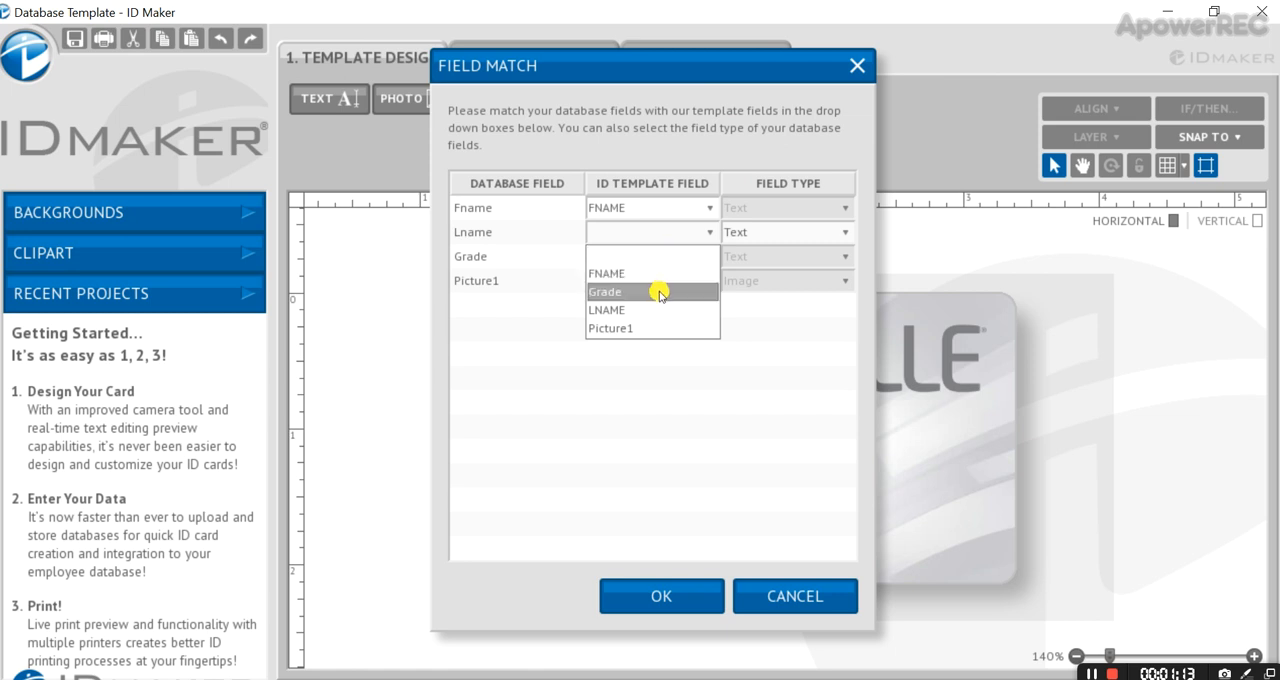
click(608, 310)
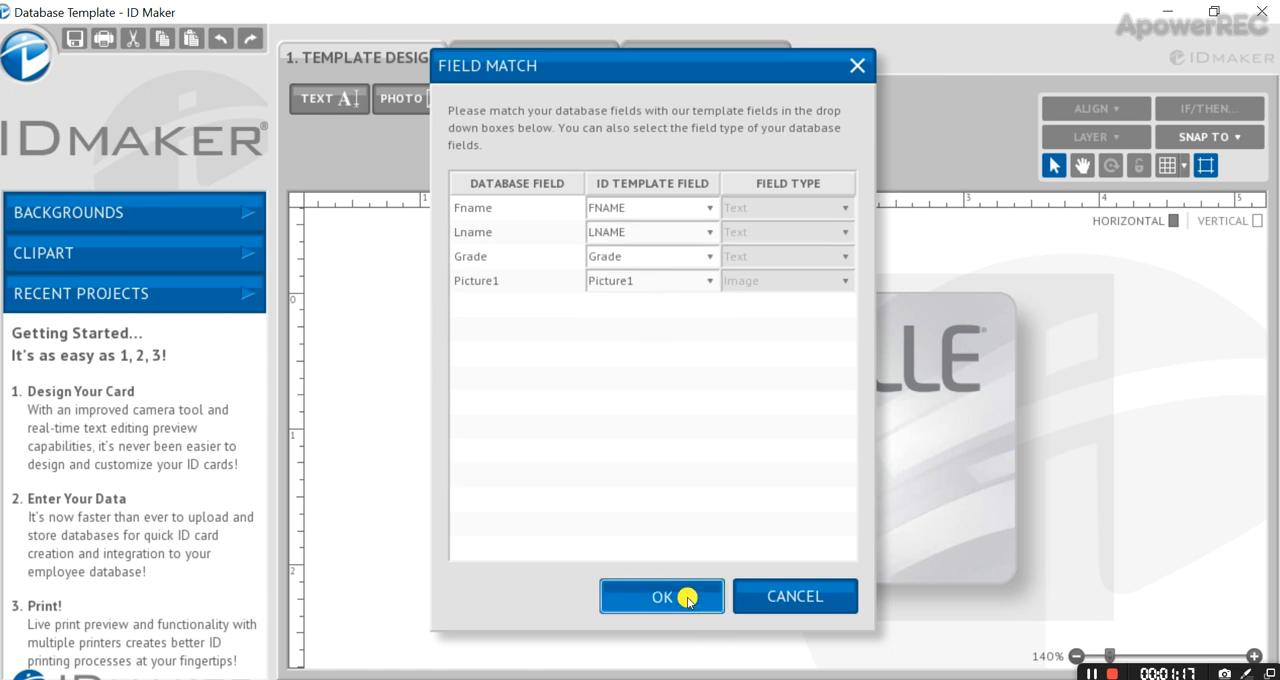
click(660, 596)
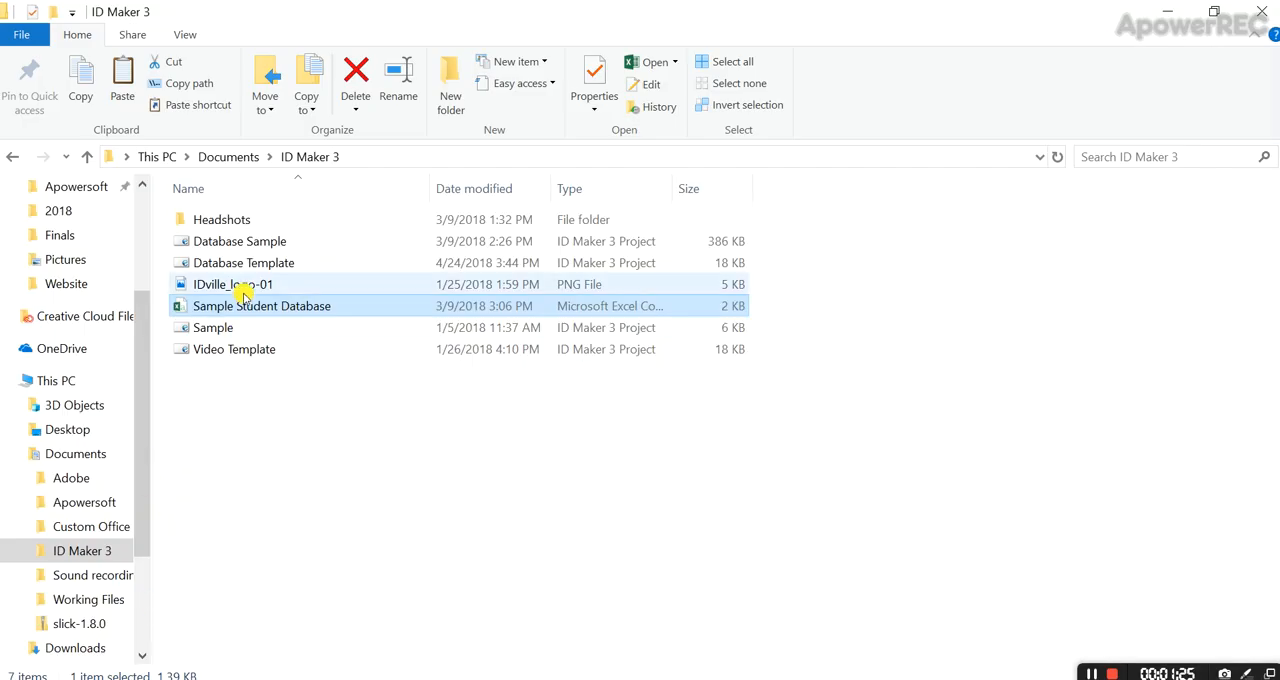
- Launch the Sample Student Database spreadsheet from the ID Maker 3 folder in Excel
click(262, 304)
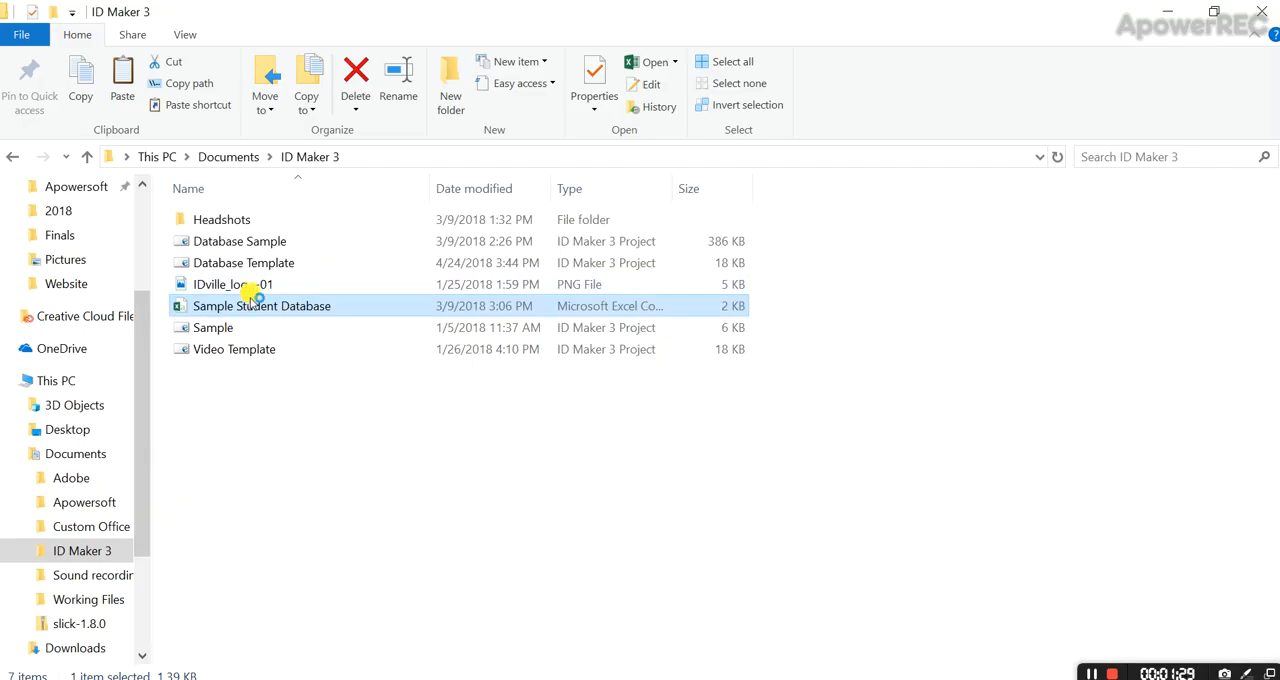
double_click(262, 304)
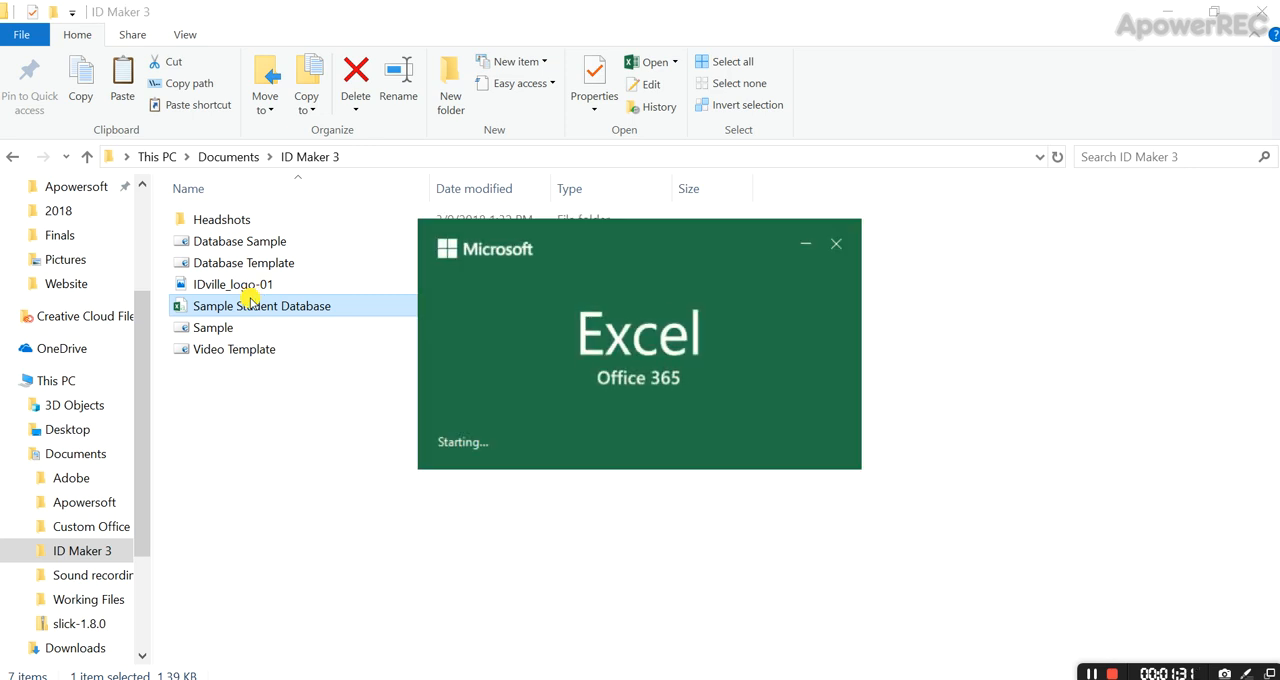
double_click(264, 304)
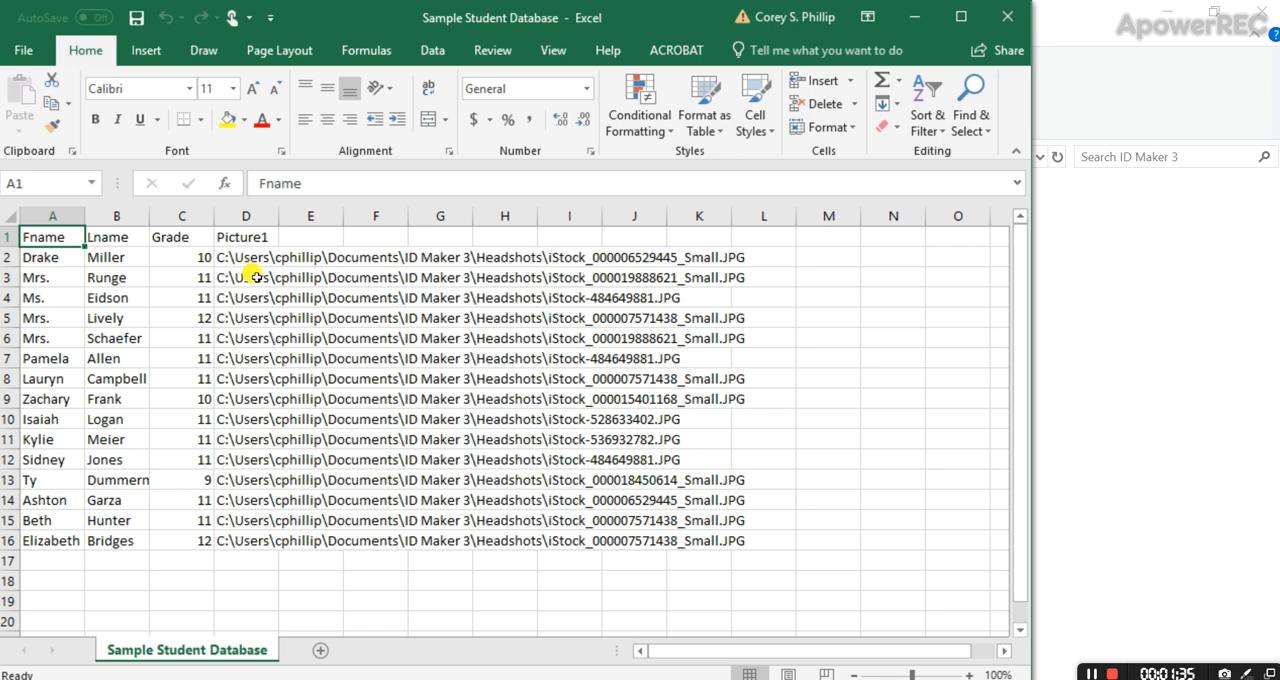
- Inspect the first student's Picture1 path in D2, return to ID Maker and show the Data Entry view
click(244, 256)
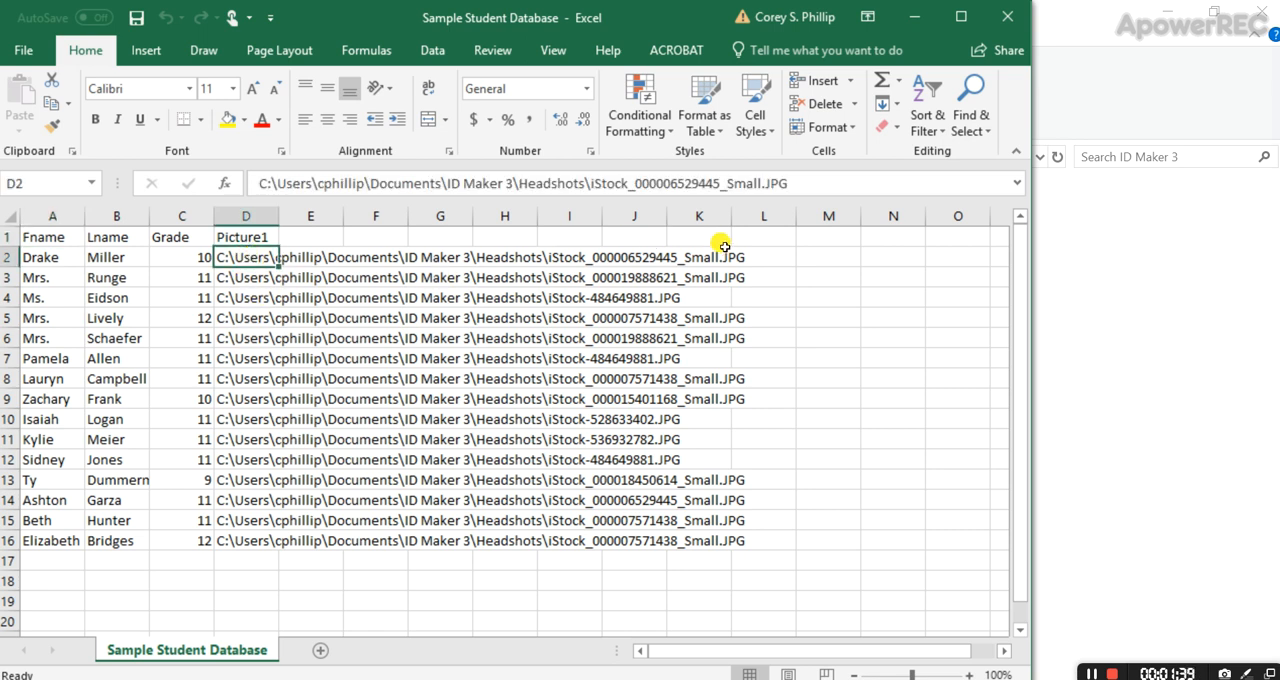
mouse_move(532, 288)
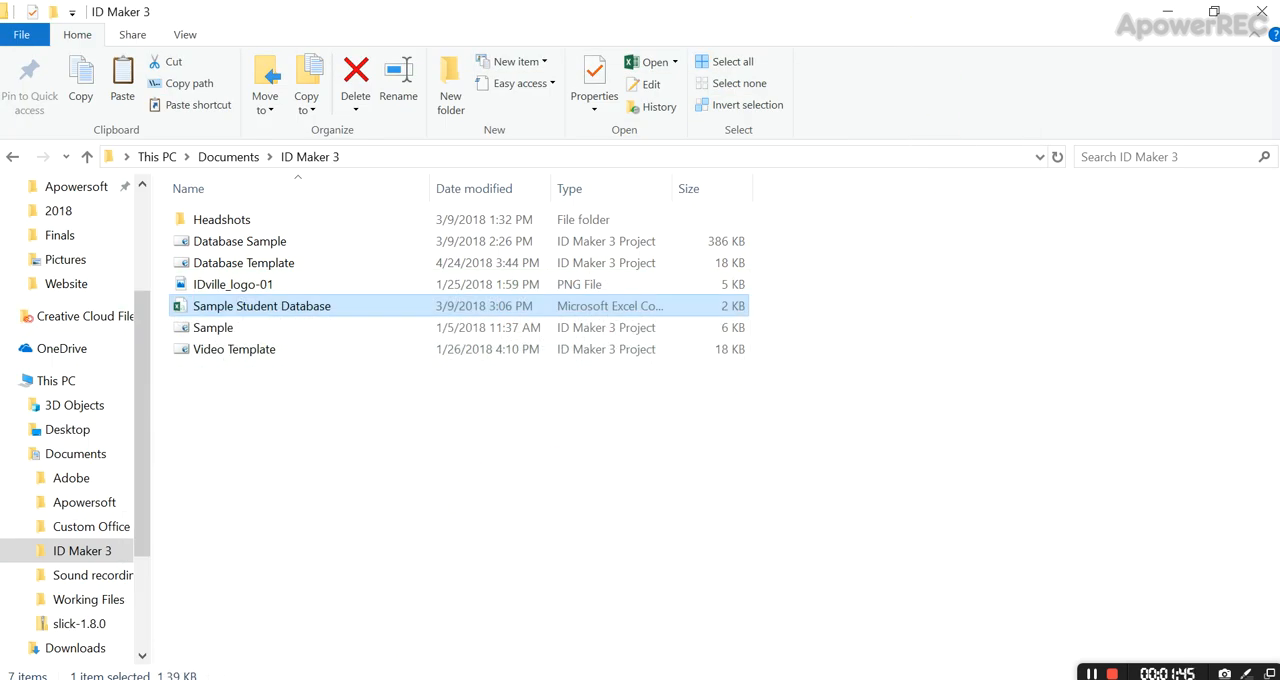
double_click(244, 262)
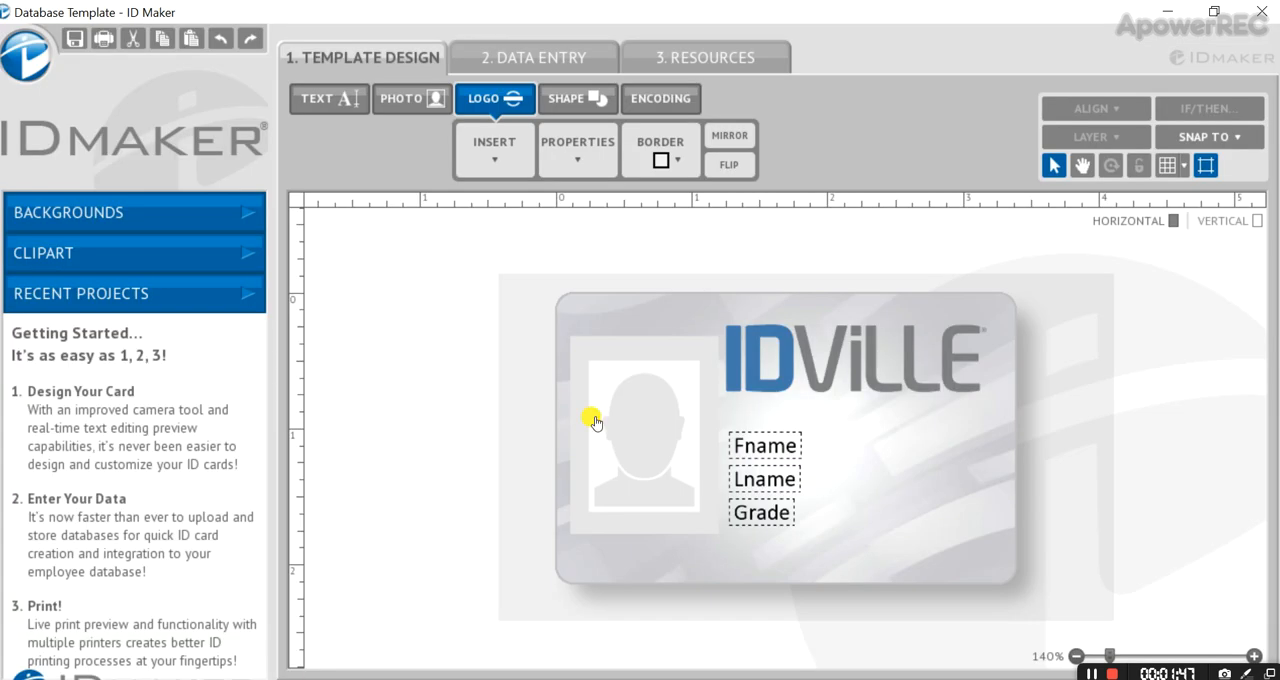
mouse_move(510, 192)
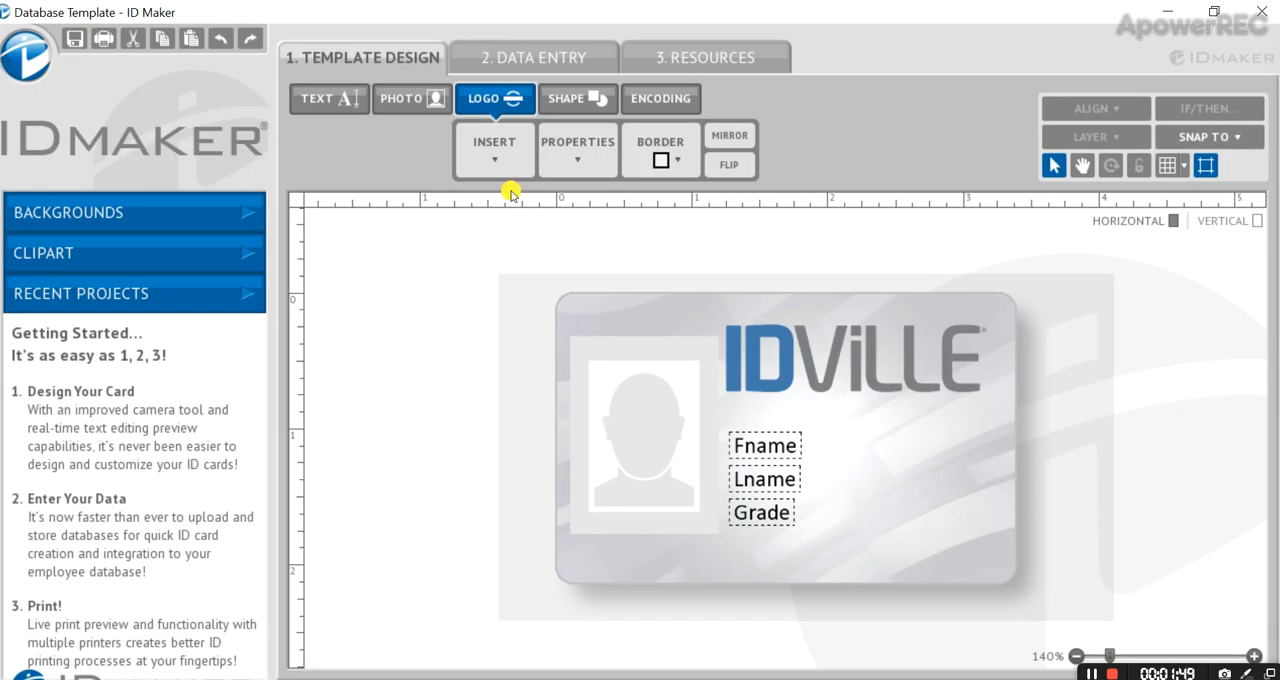
mouse_move(524, 70)
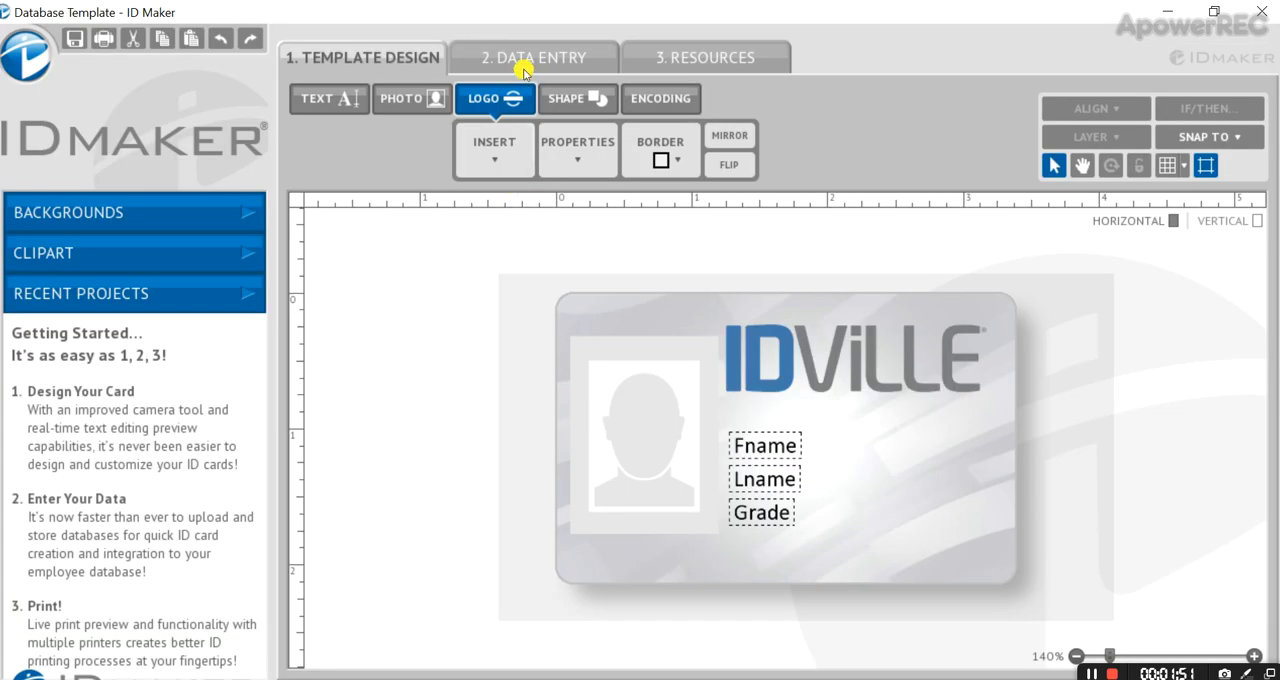
click(532, 56)
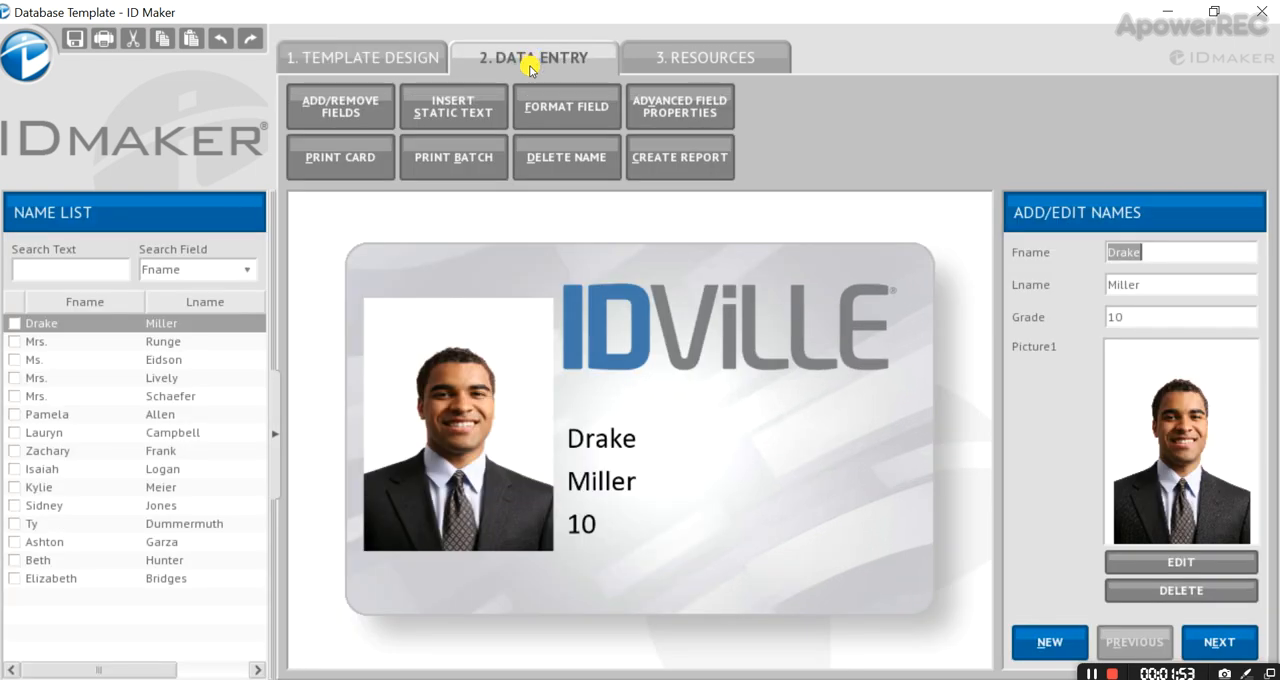
mouse_move(568, 372)
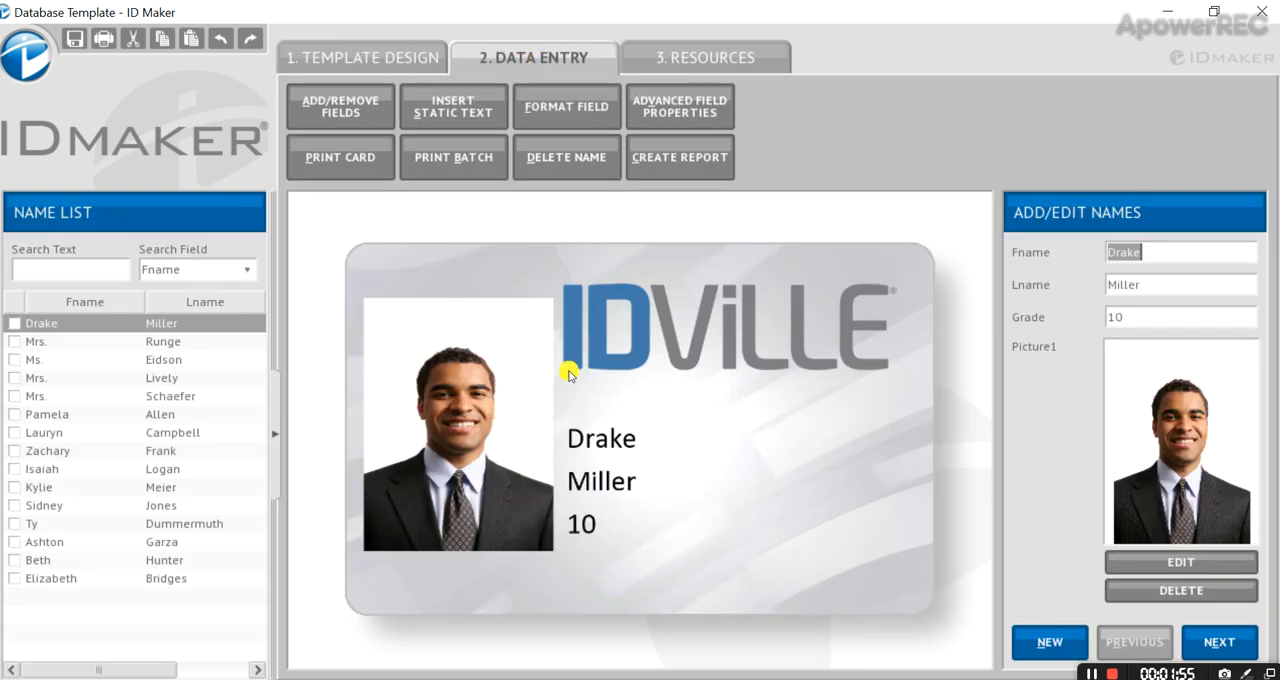
mouse_move(744, 590)
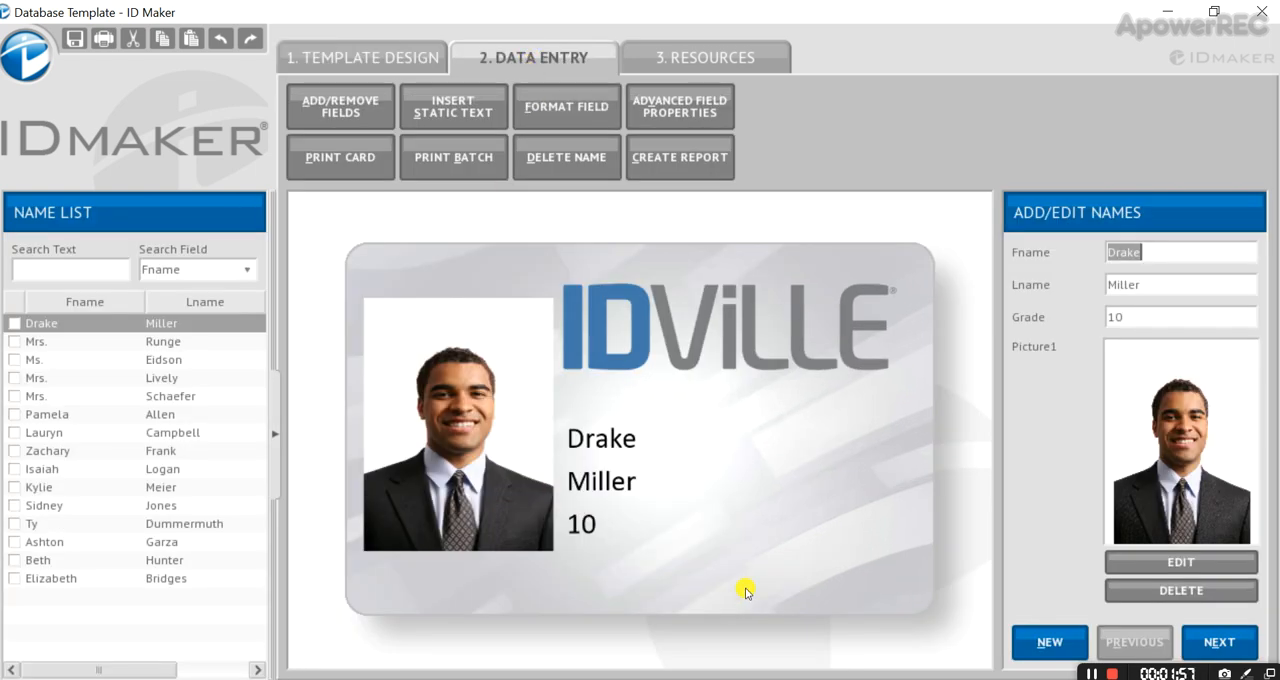
mouse_move(478, 464)
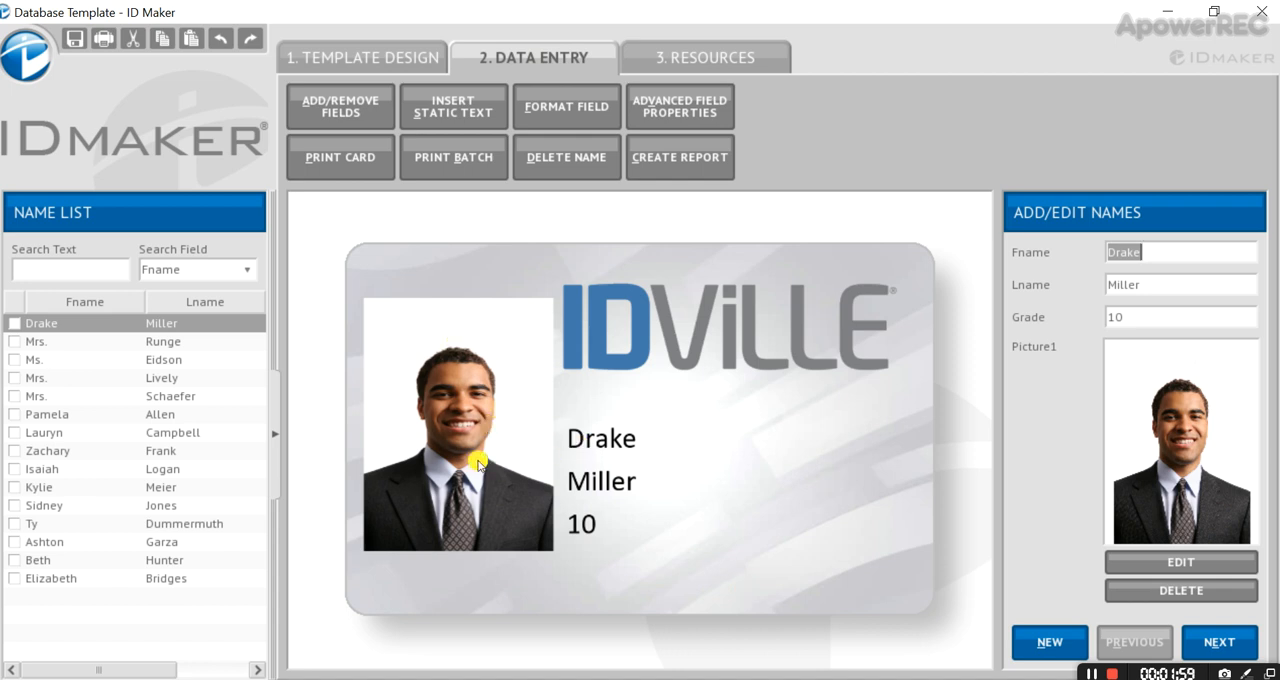
mouse_move(904, 424)
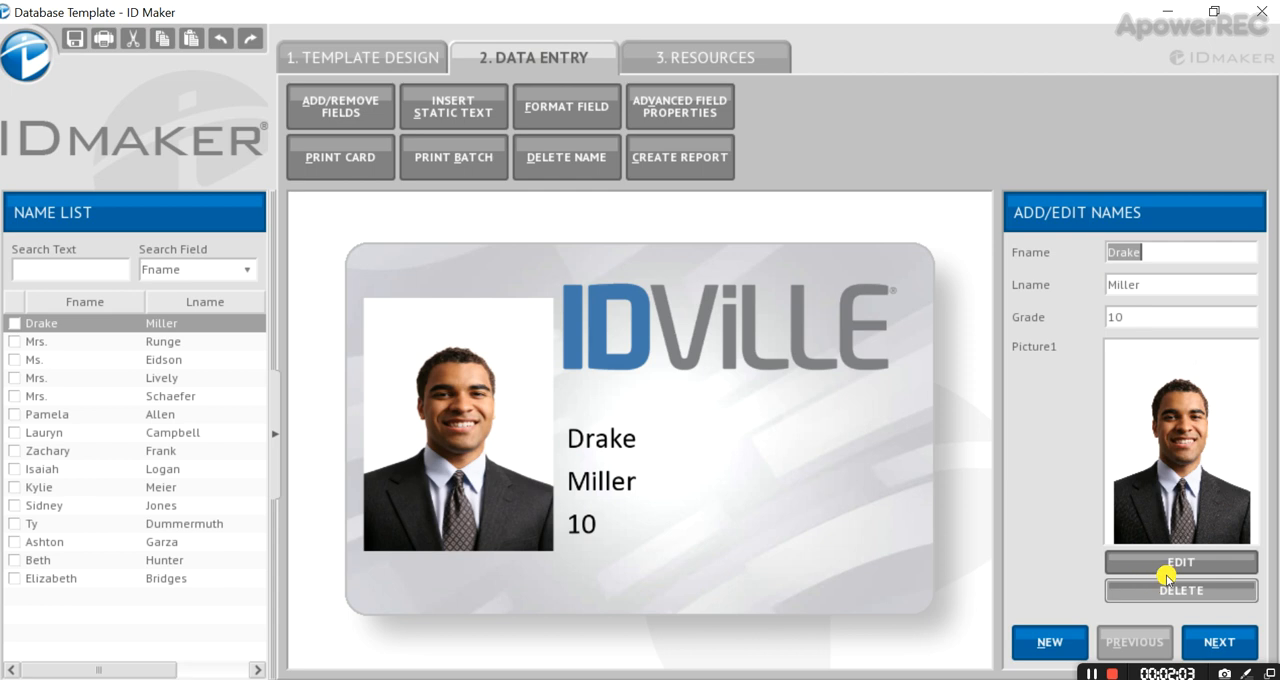
click(1180, 560)
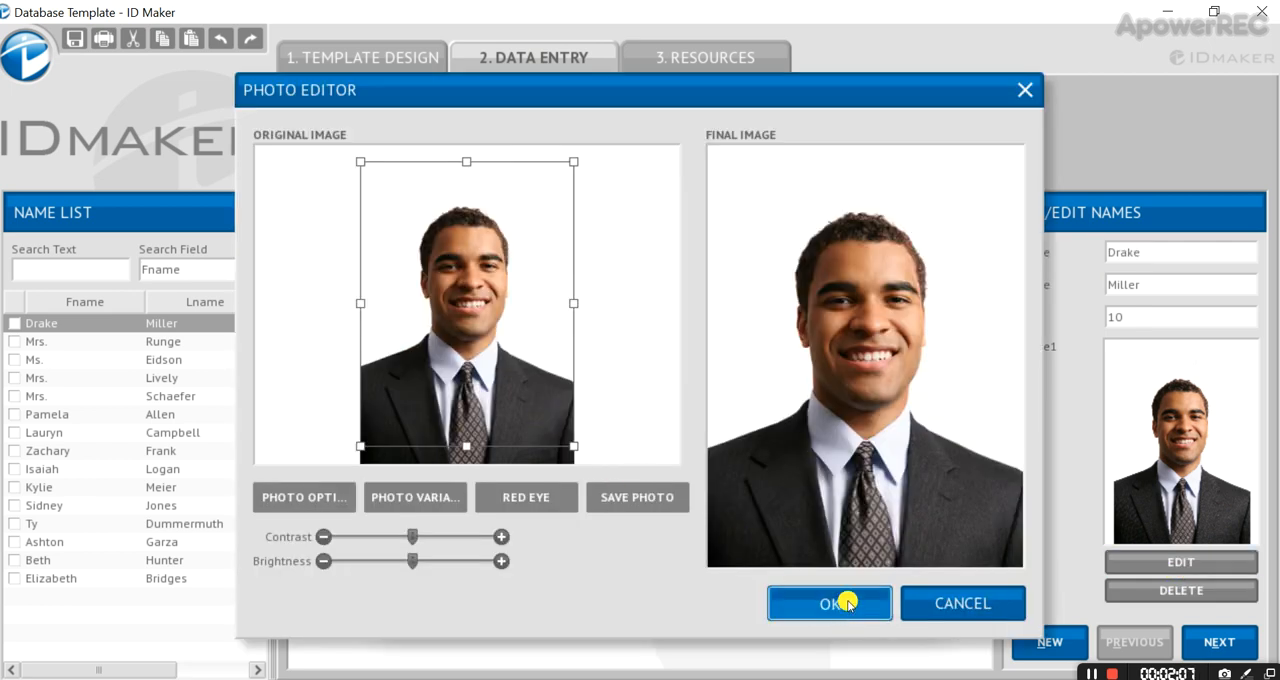
click(828, 604)
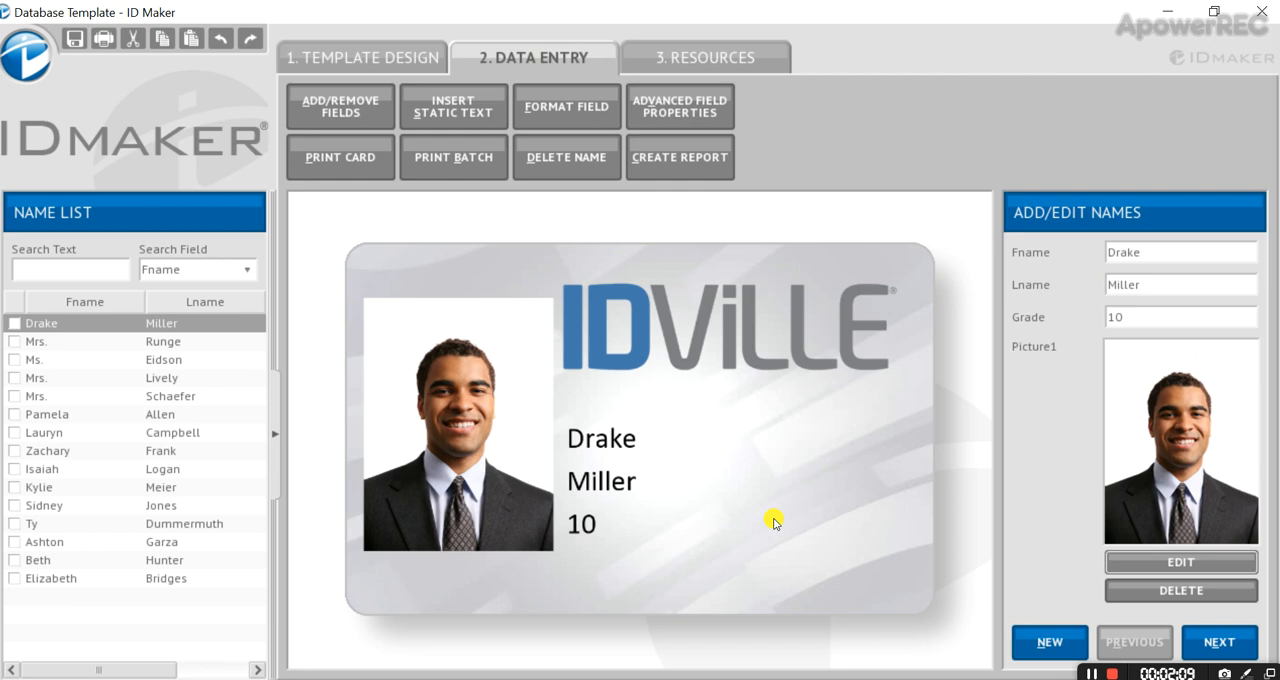